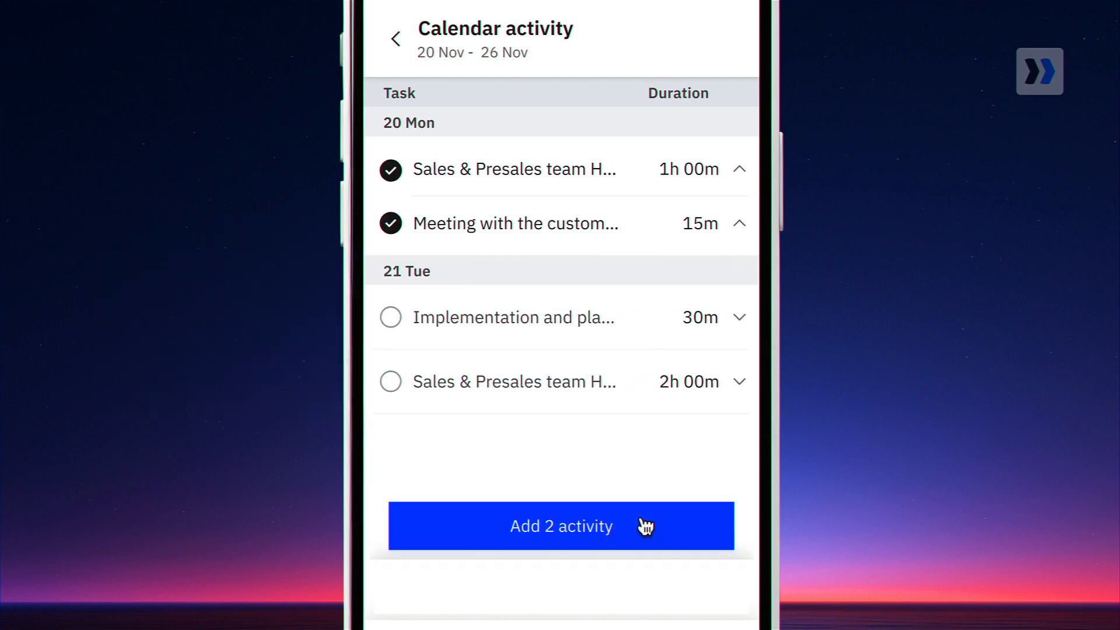
Add both checked calendar activities to the timesheet and view Tuesday 21's entries
left_click(561, 525)
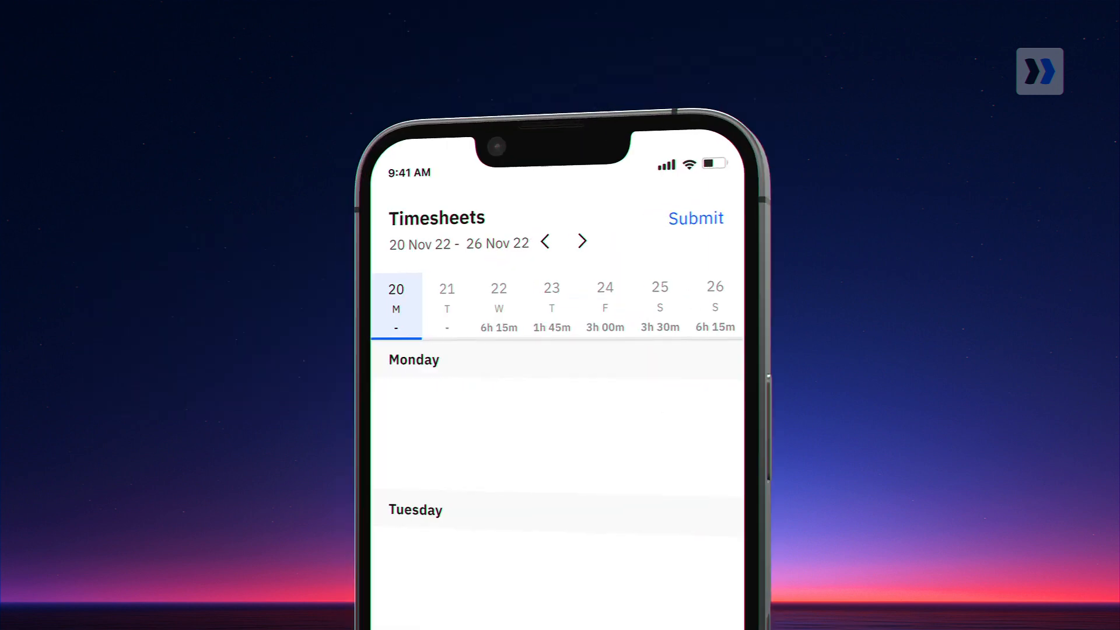
left_click(446, 305)
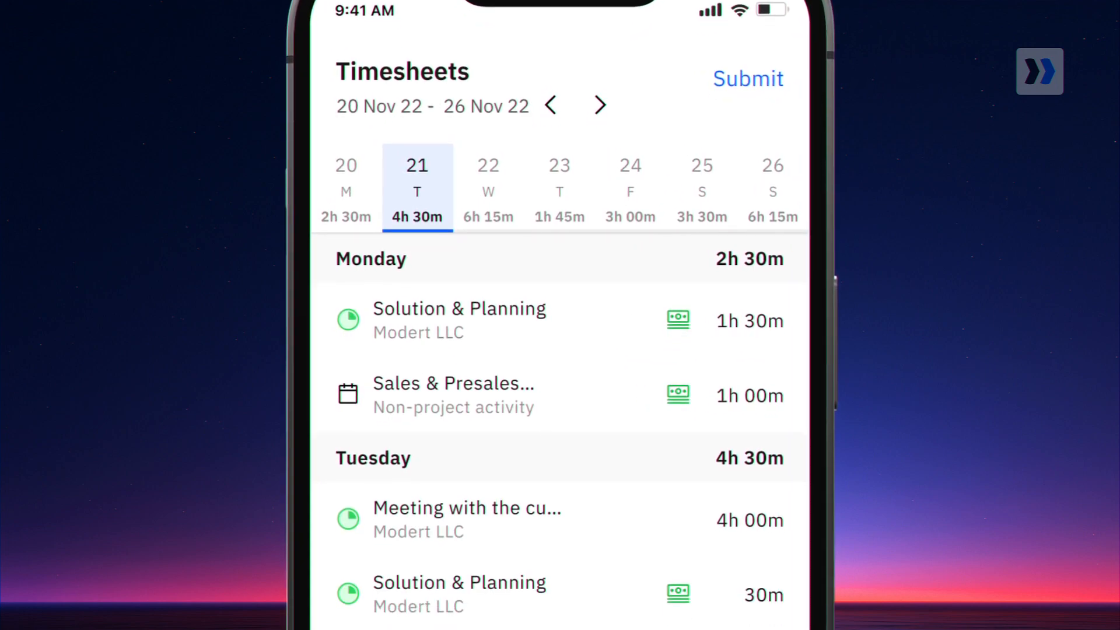